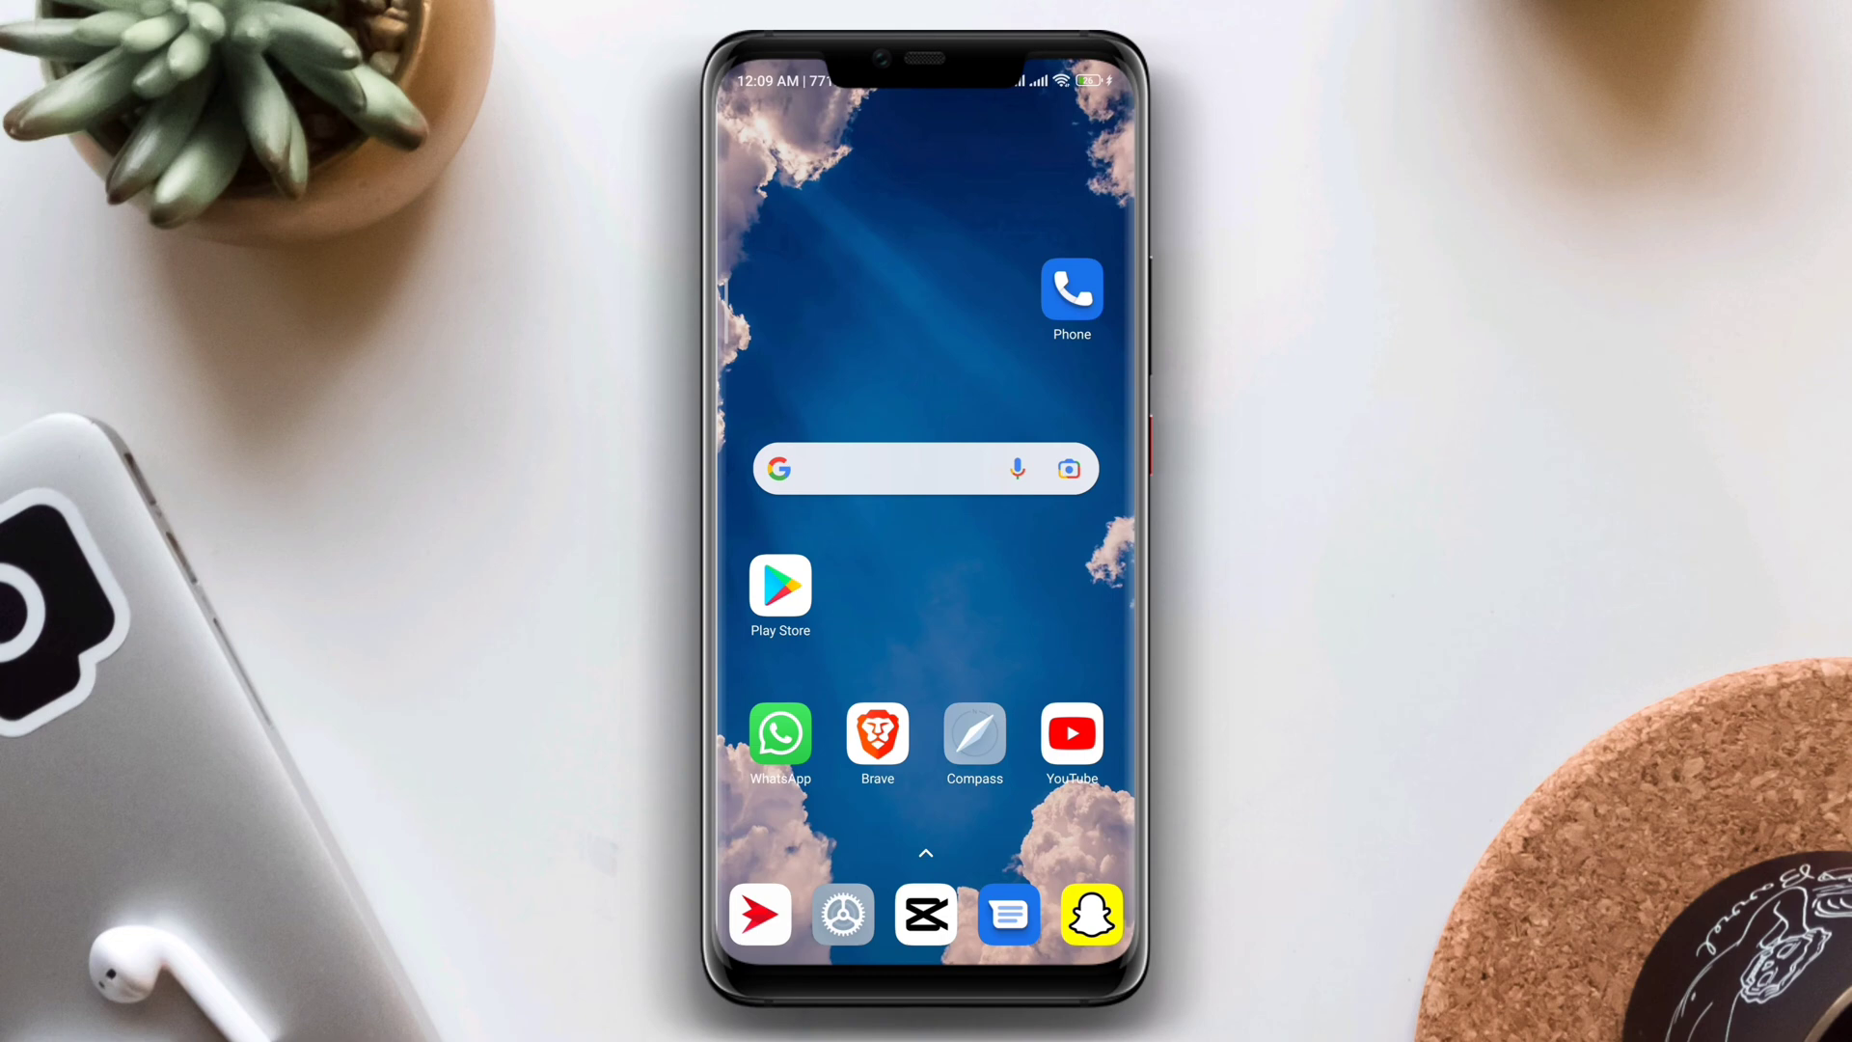
Reach the connected Twenty village network's details page from the home screen via Settings > Wi-Fi
click(844, 913)
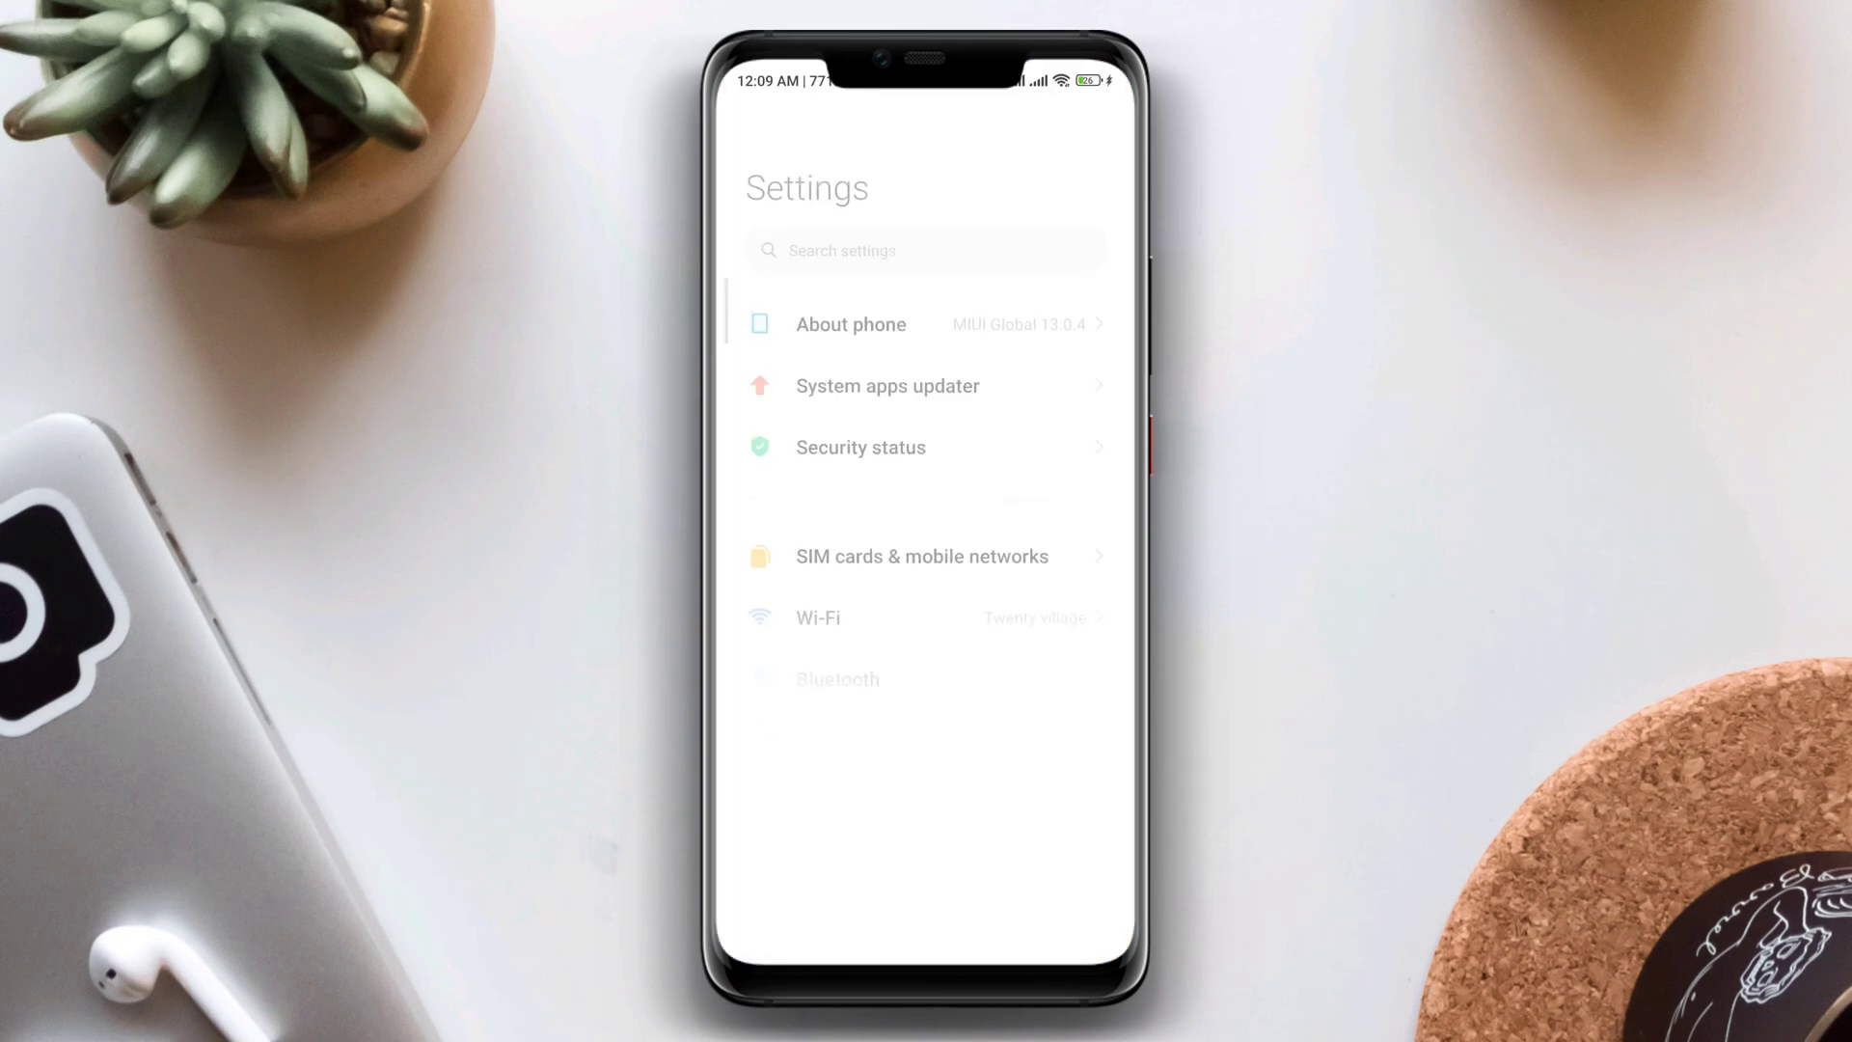
click(818, 618)
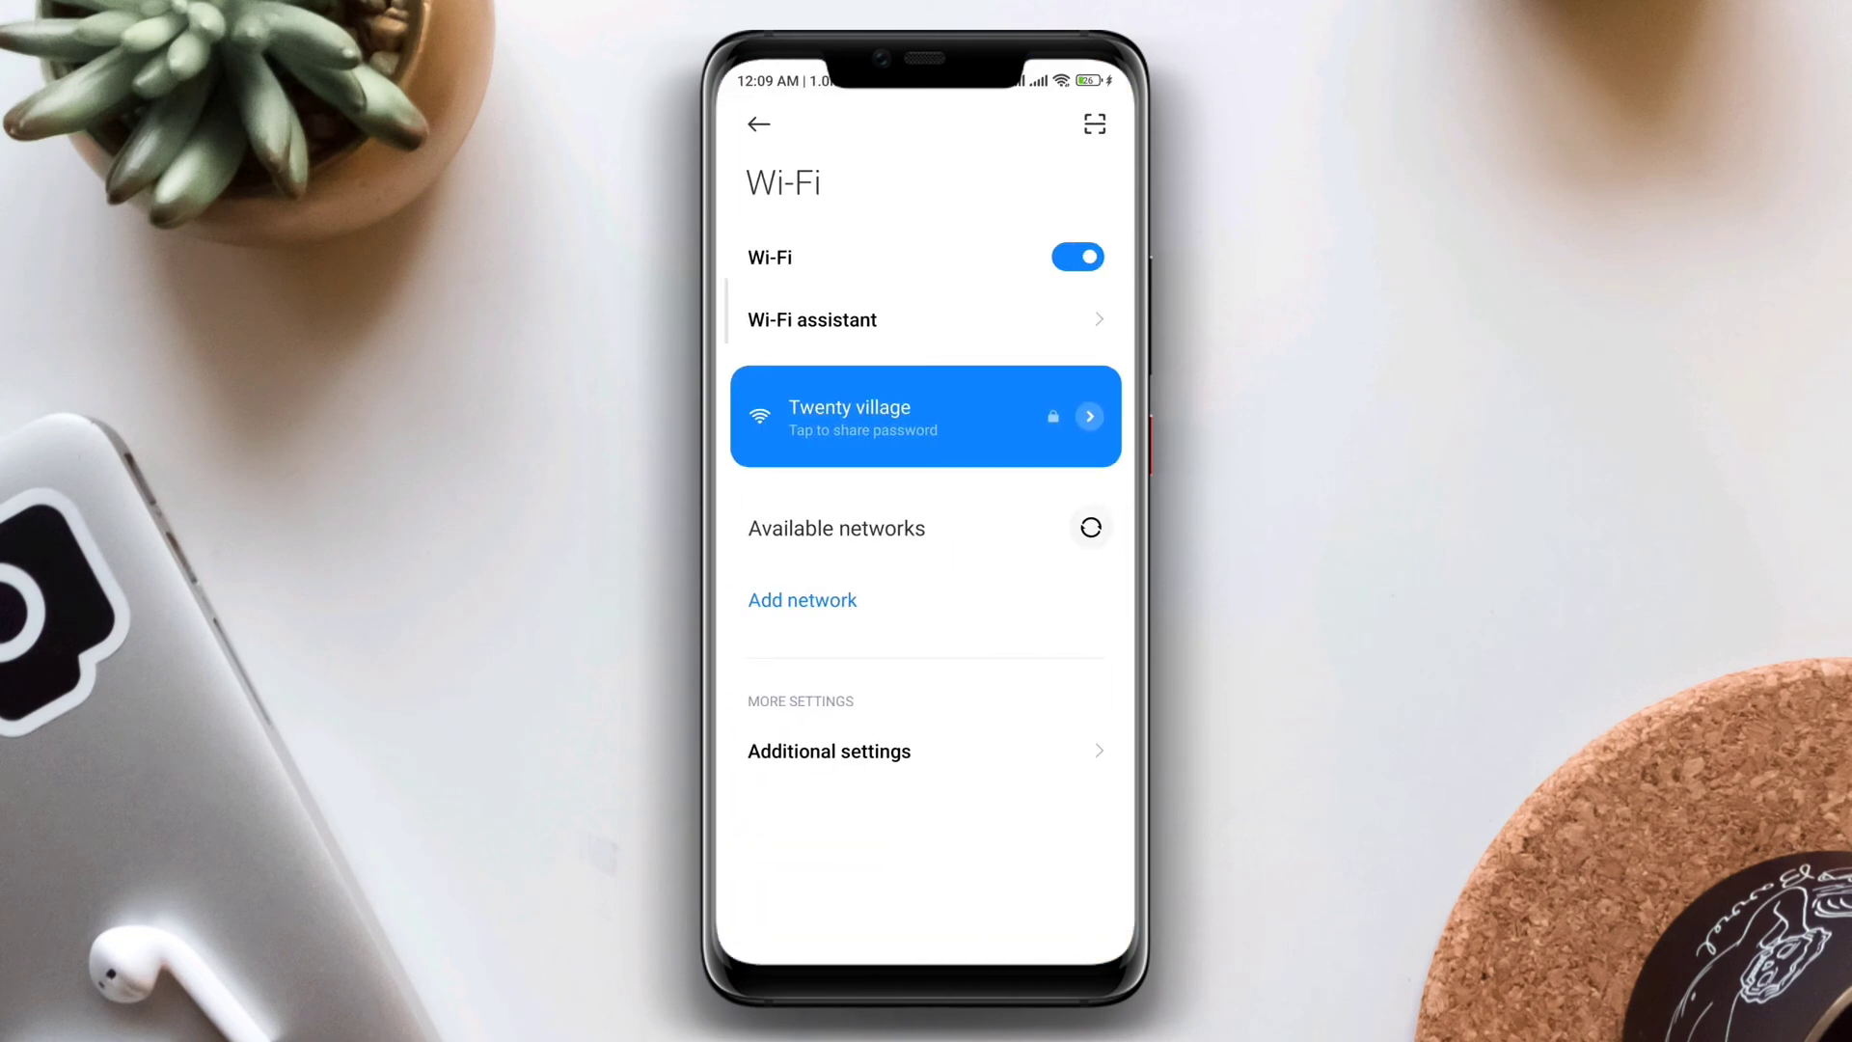
click(925, 417)
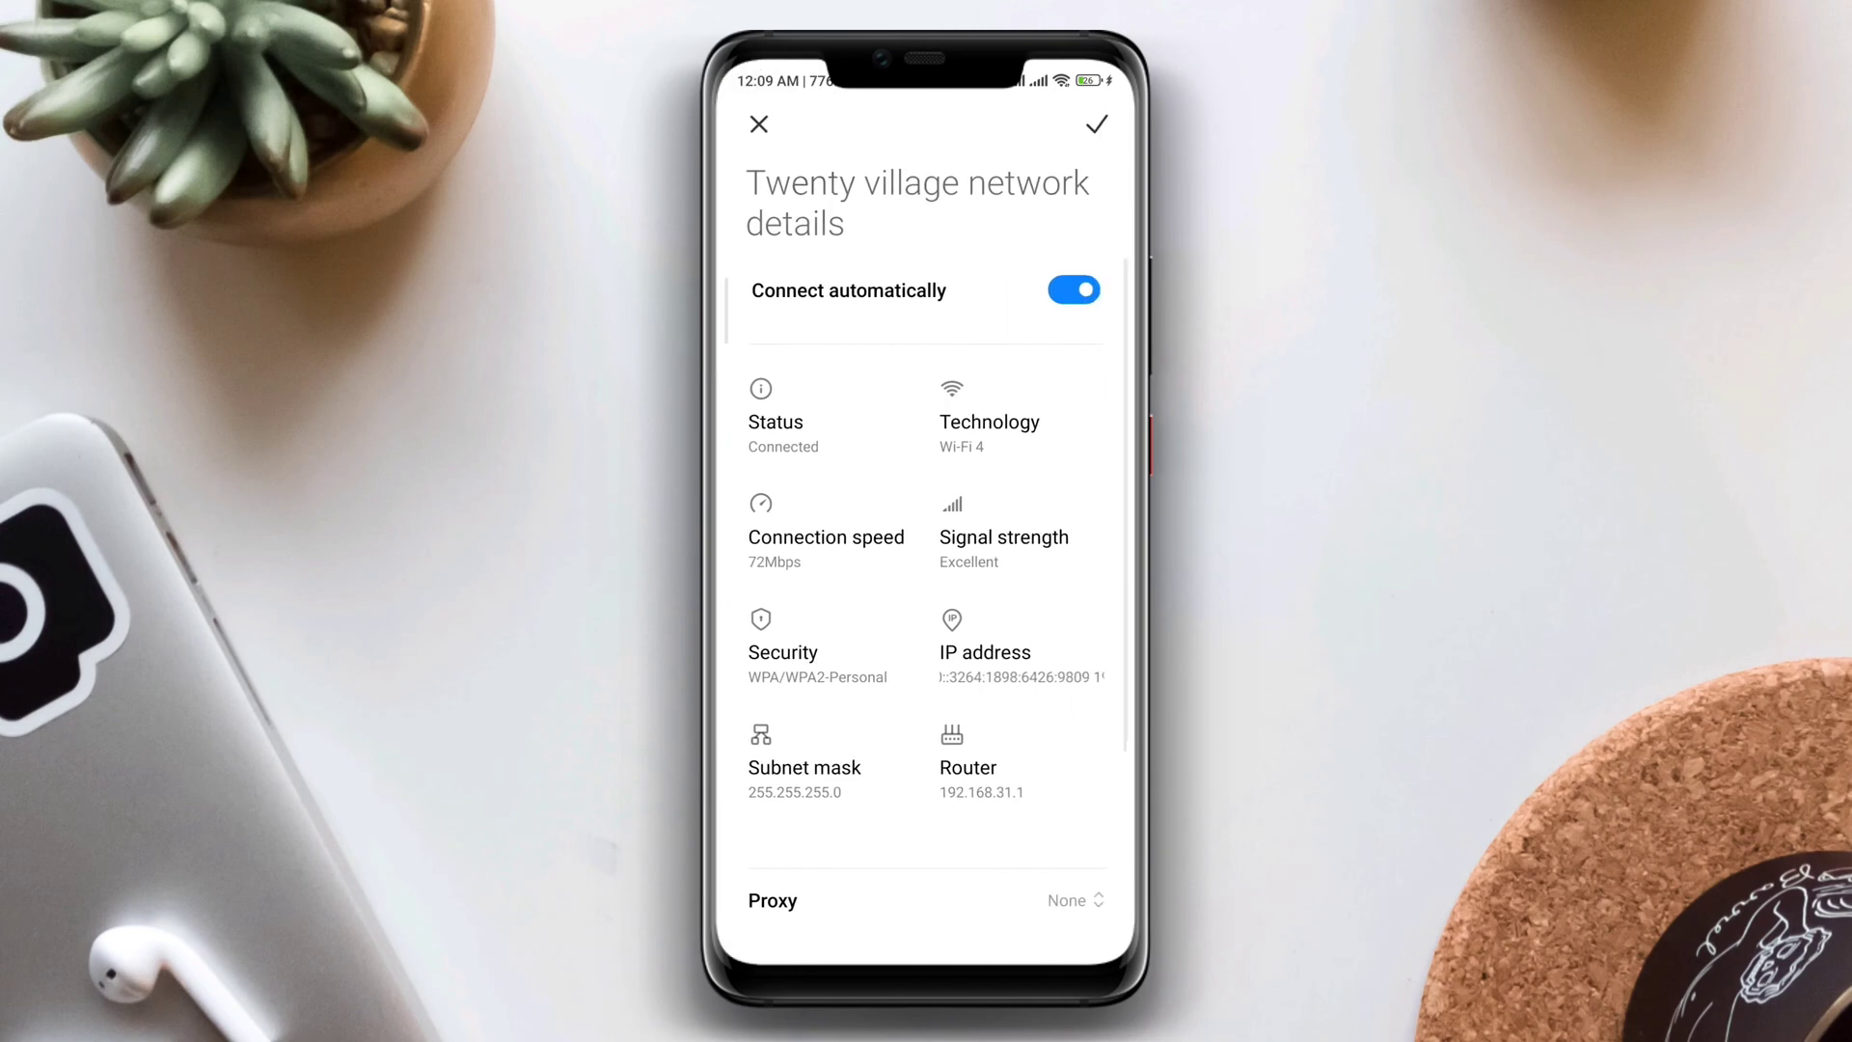
Scroll to the static IP settings, begin editing DNS 1, then leave for a web search
scroll(down, 3)
text(192.168.31.156)
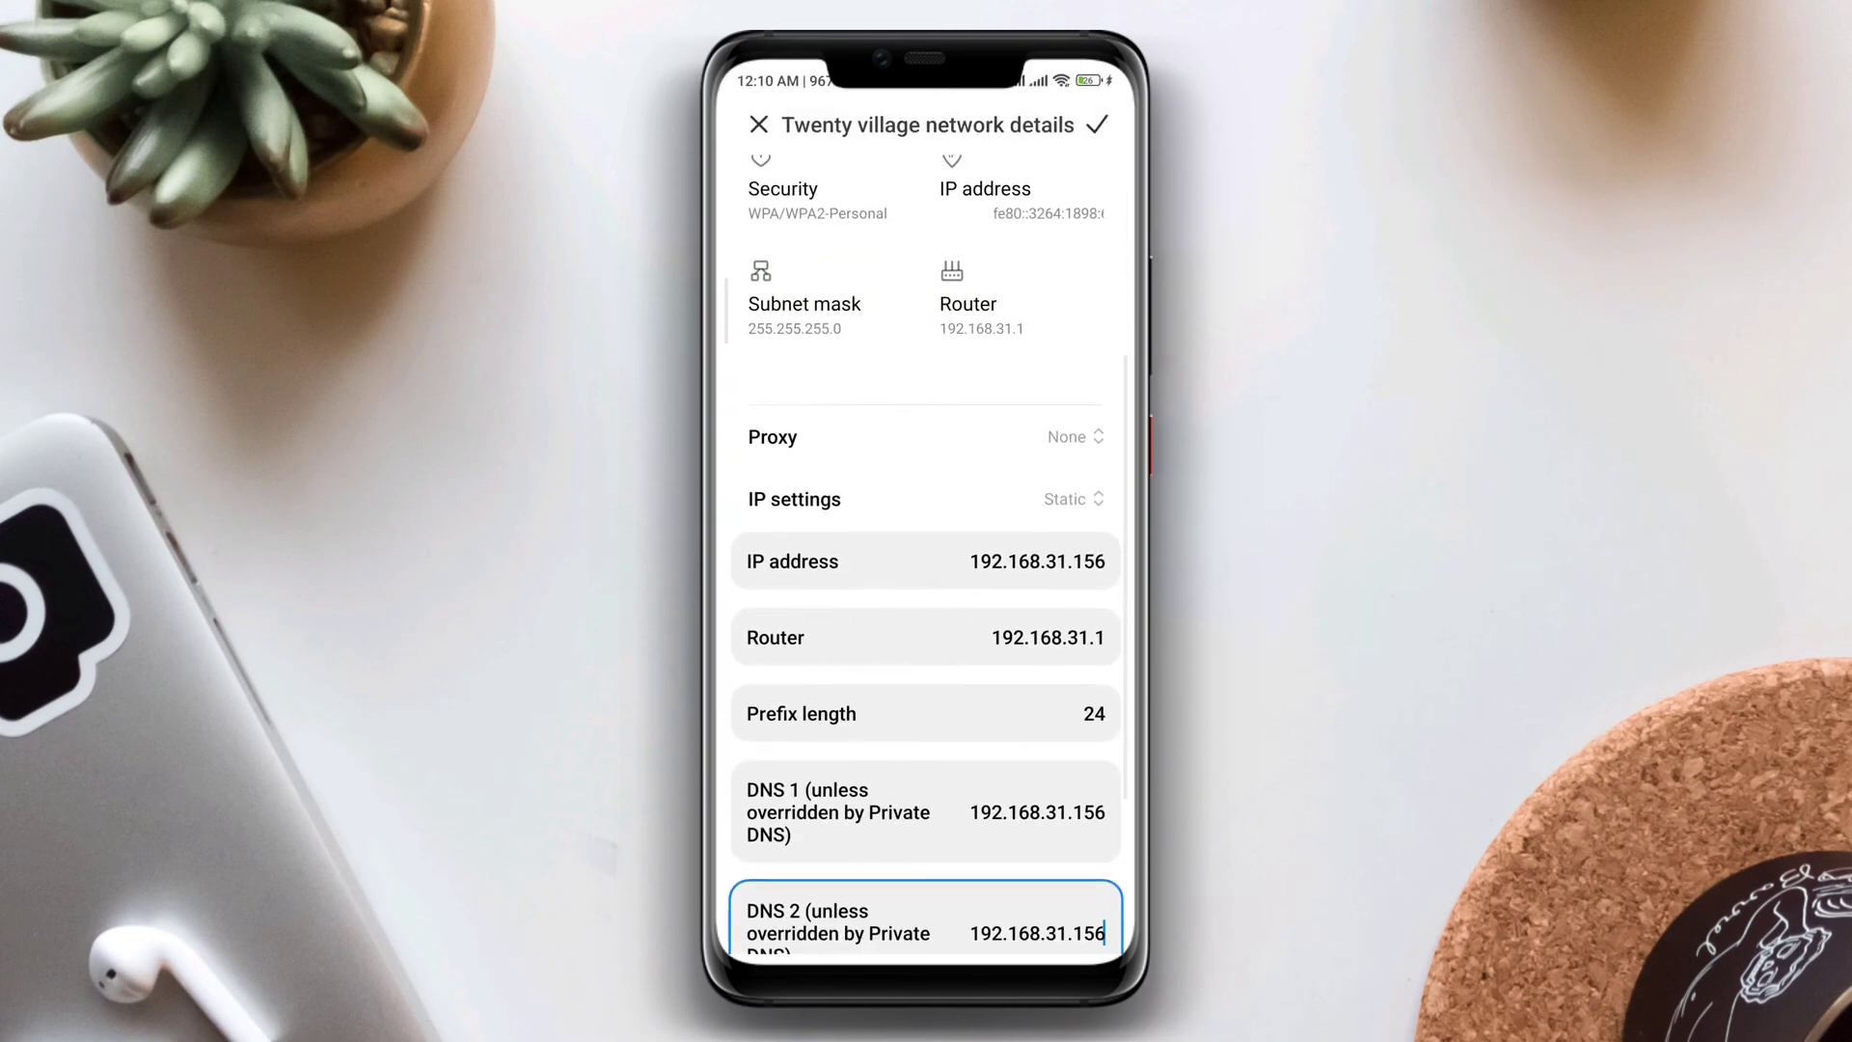
scroll(down, 3)
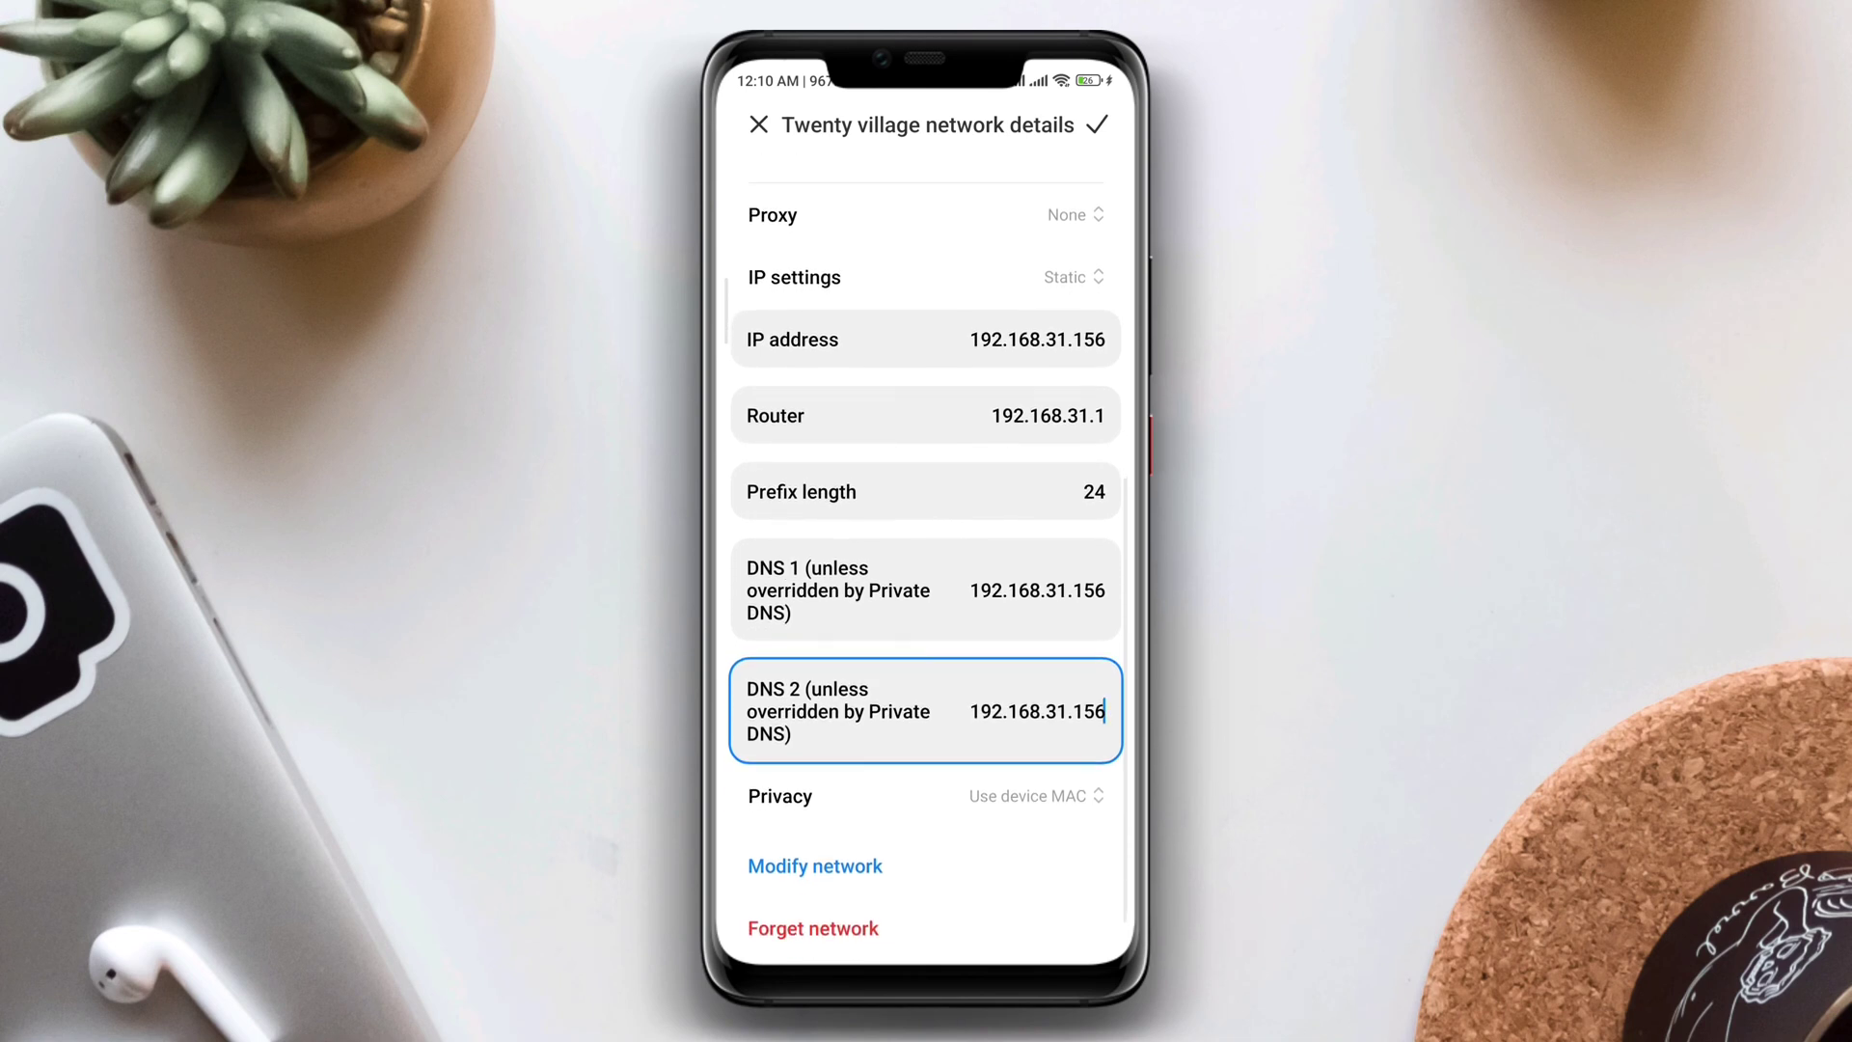
click(925, 425)
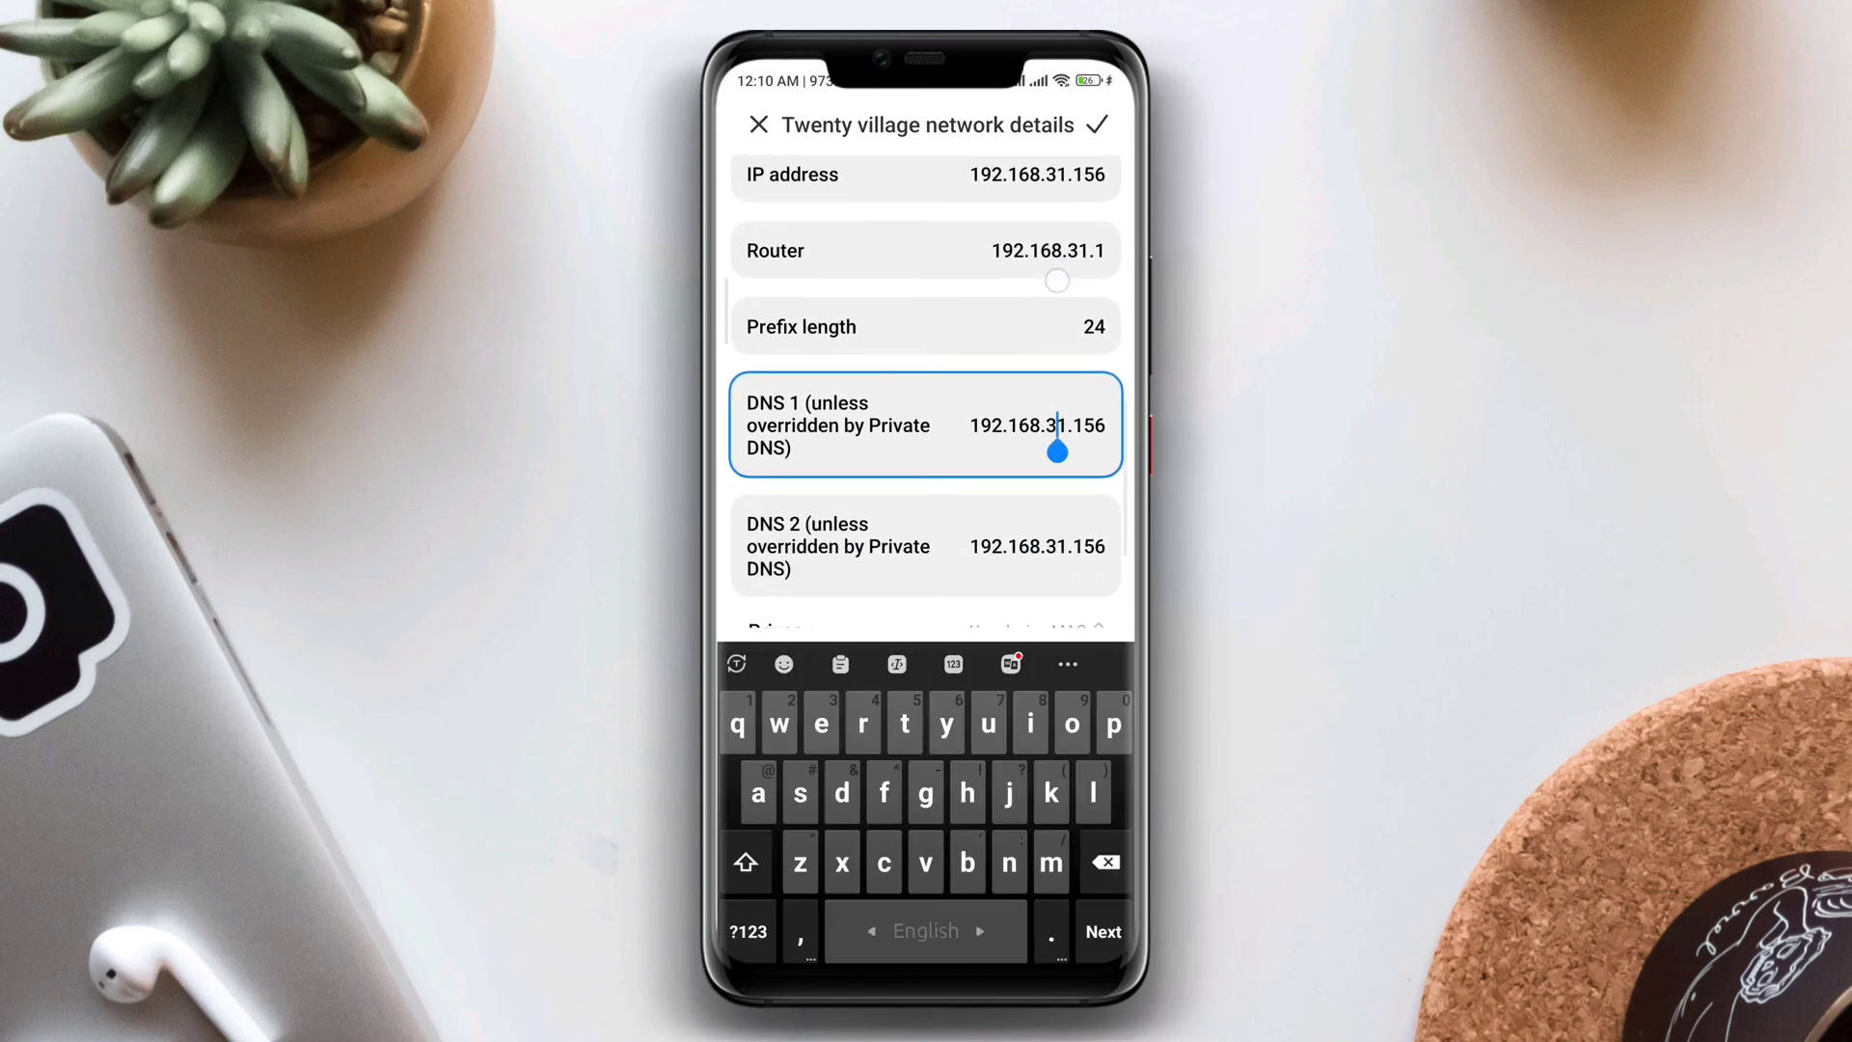
click(1102, 930)
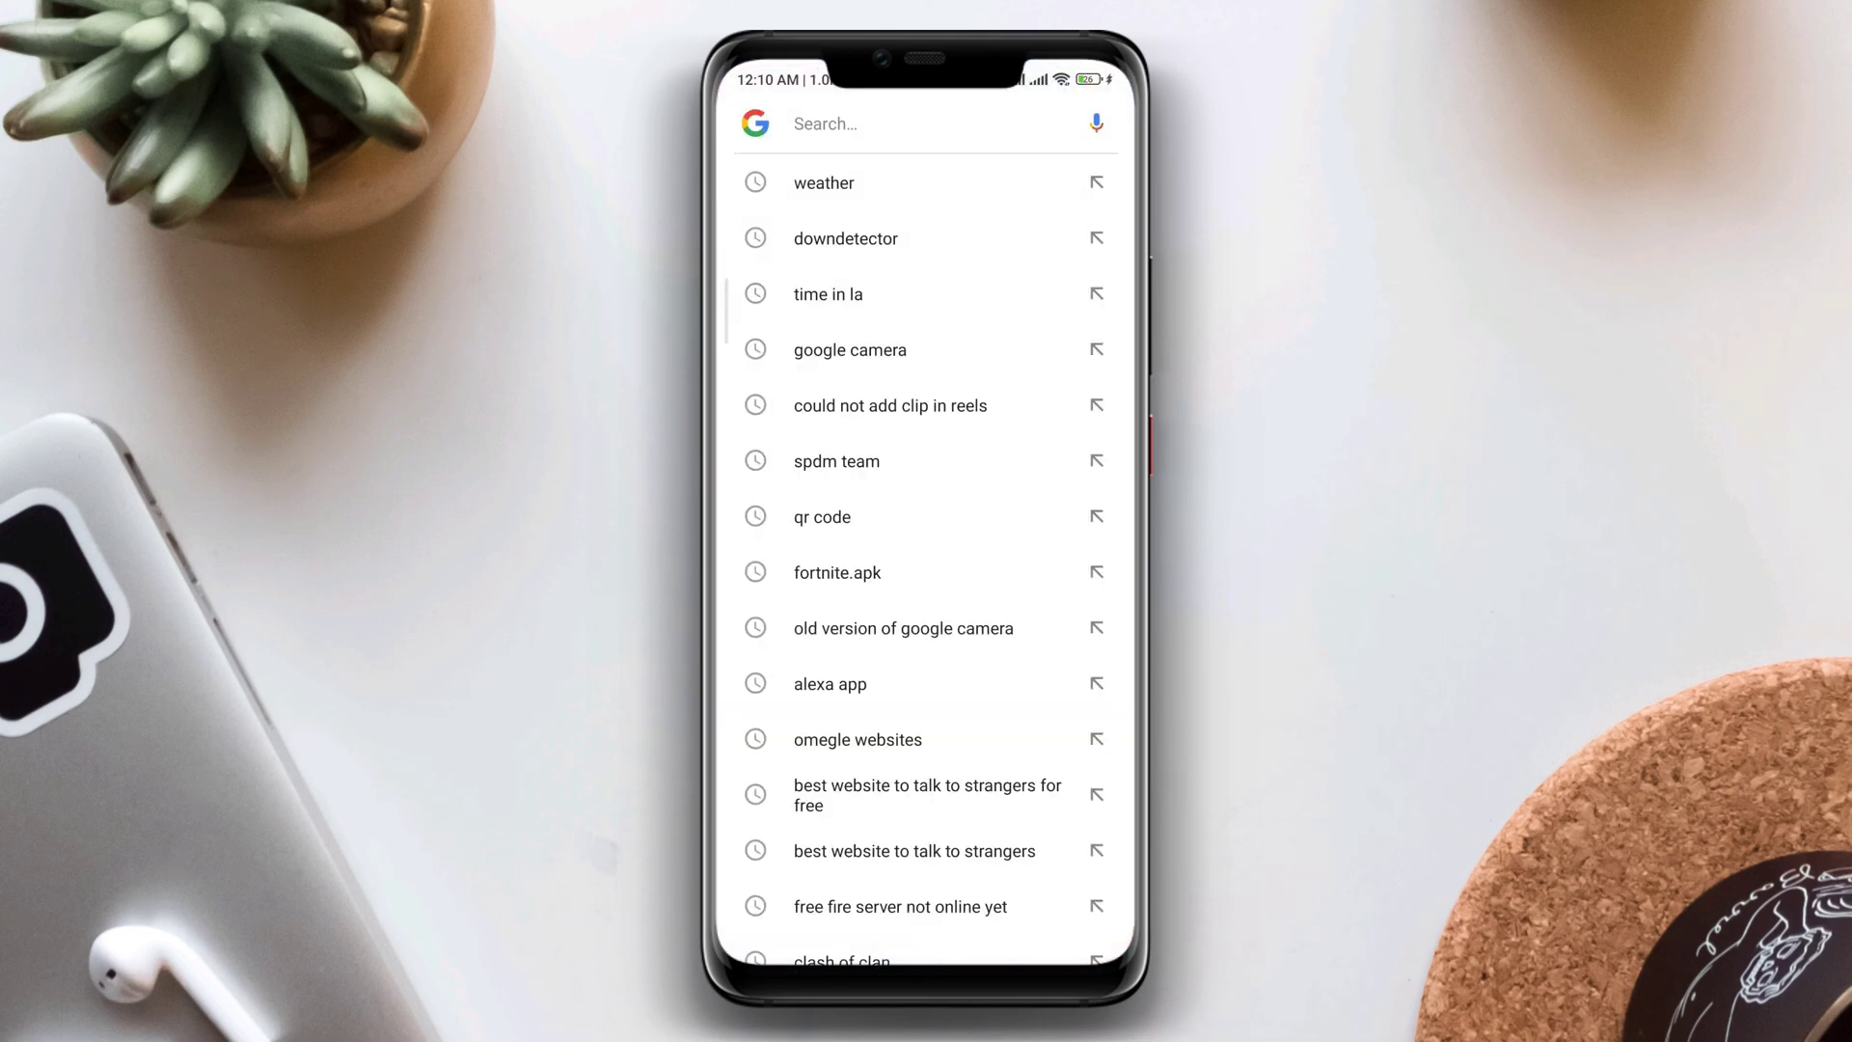
Search Google Public DNS in Chrome and copy the 8.8.8.8 address
click(922, 123)
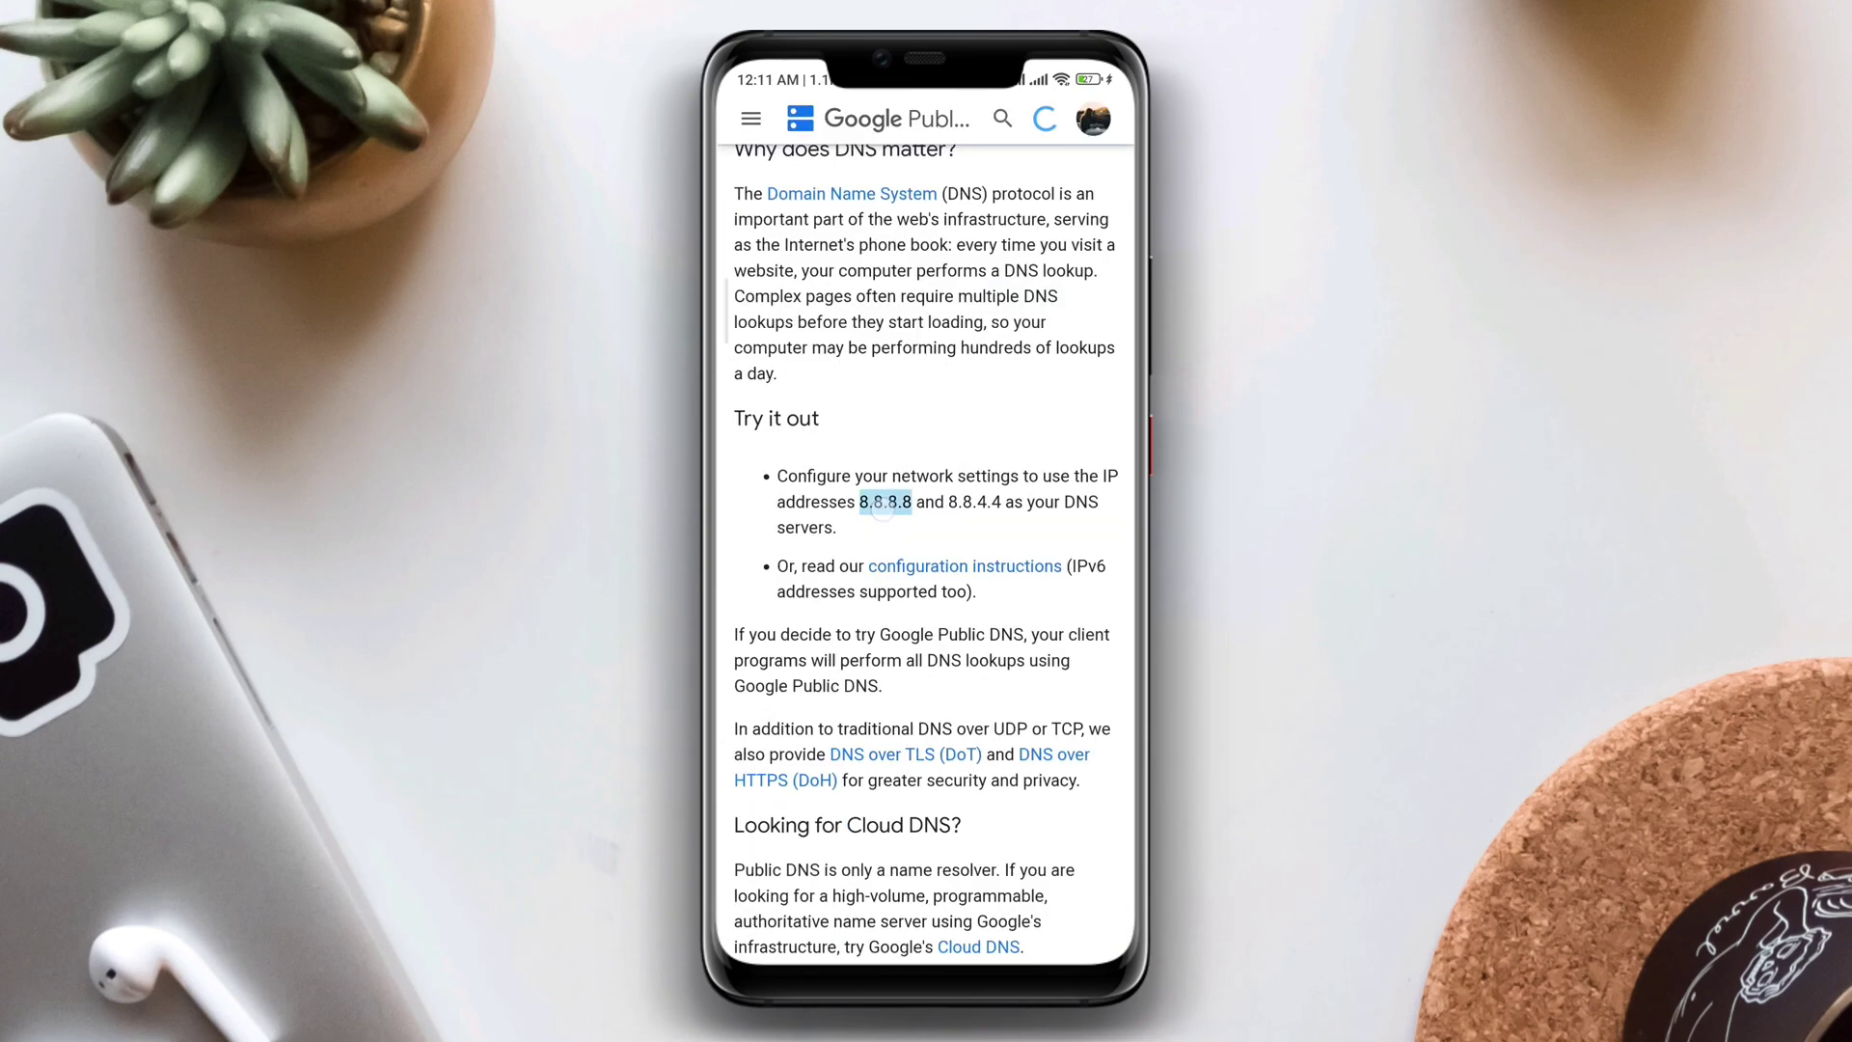
double_click(936, 502)
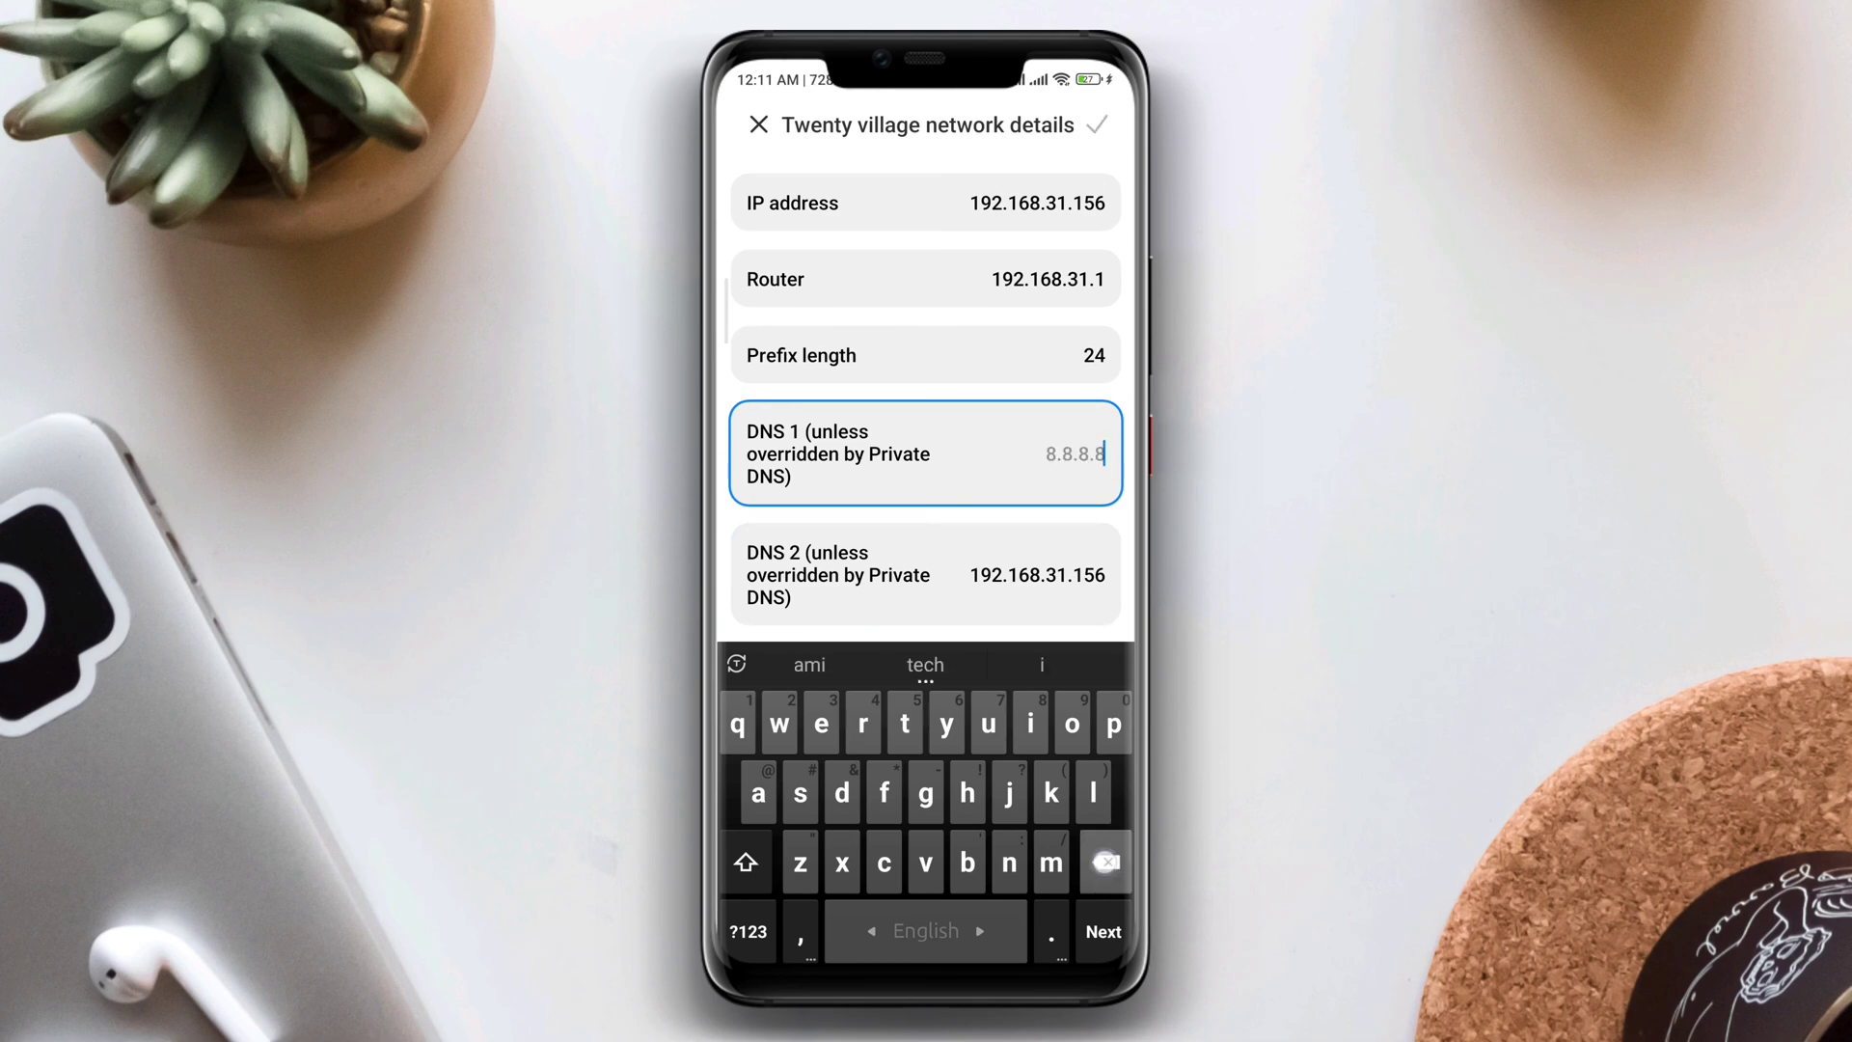
Fill DNS 1 with 8.8.8.8 and DNS 2 with Google's second address, then bring up the reboot menu
click(924, 575)
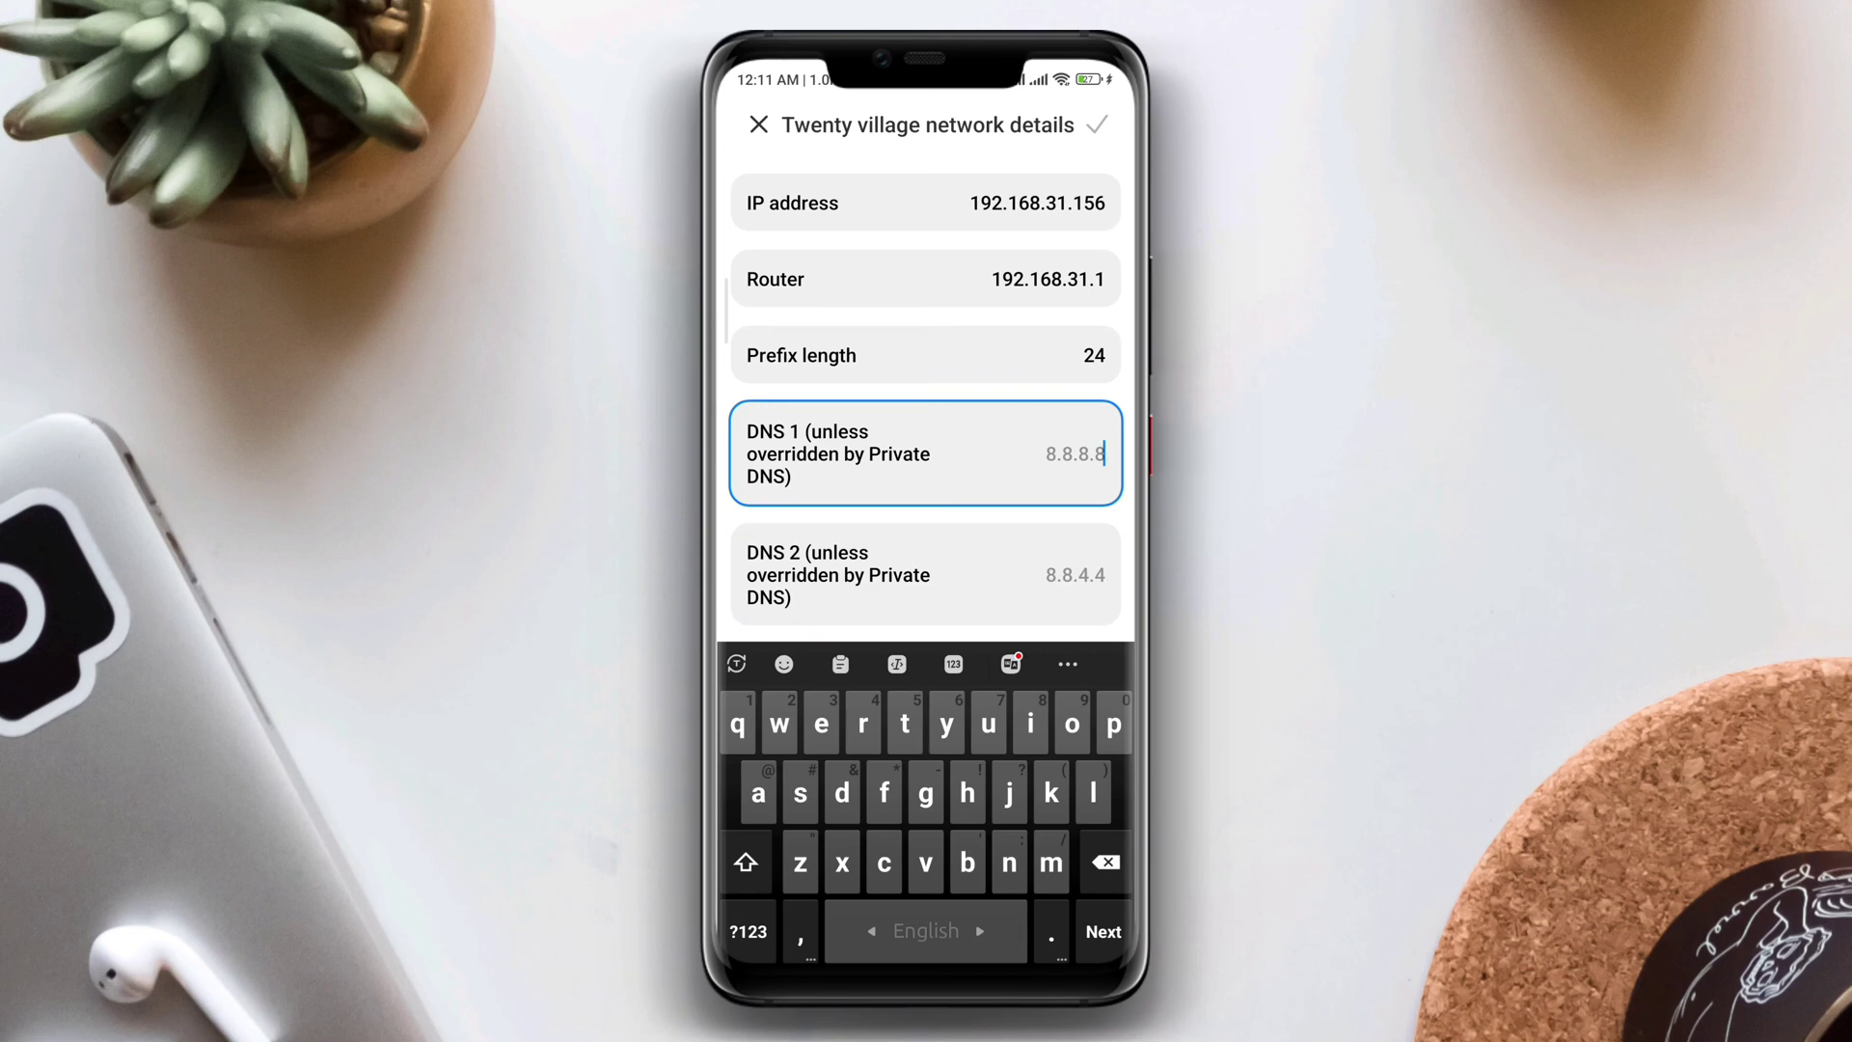
click(747, 930)
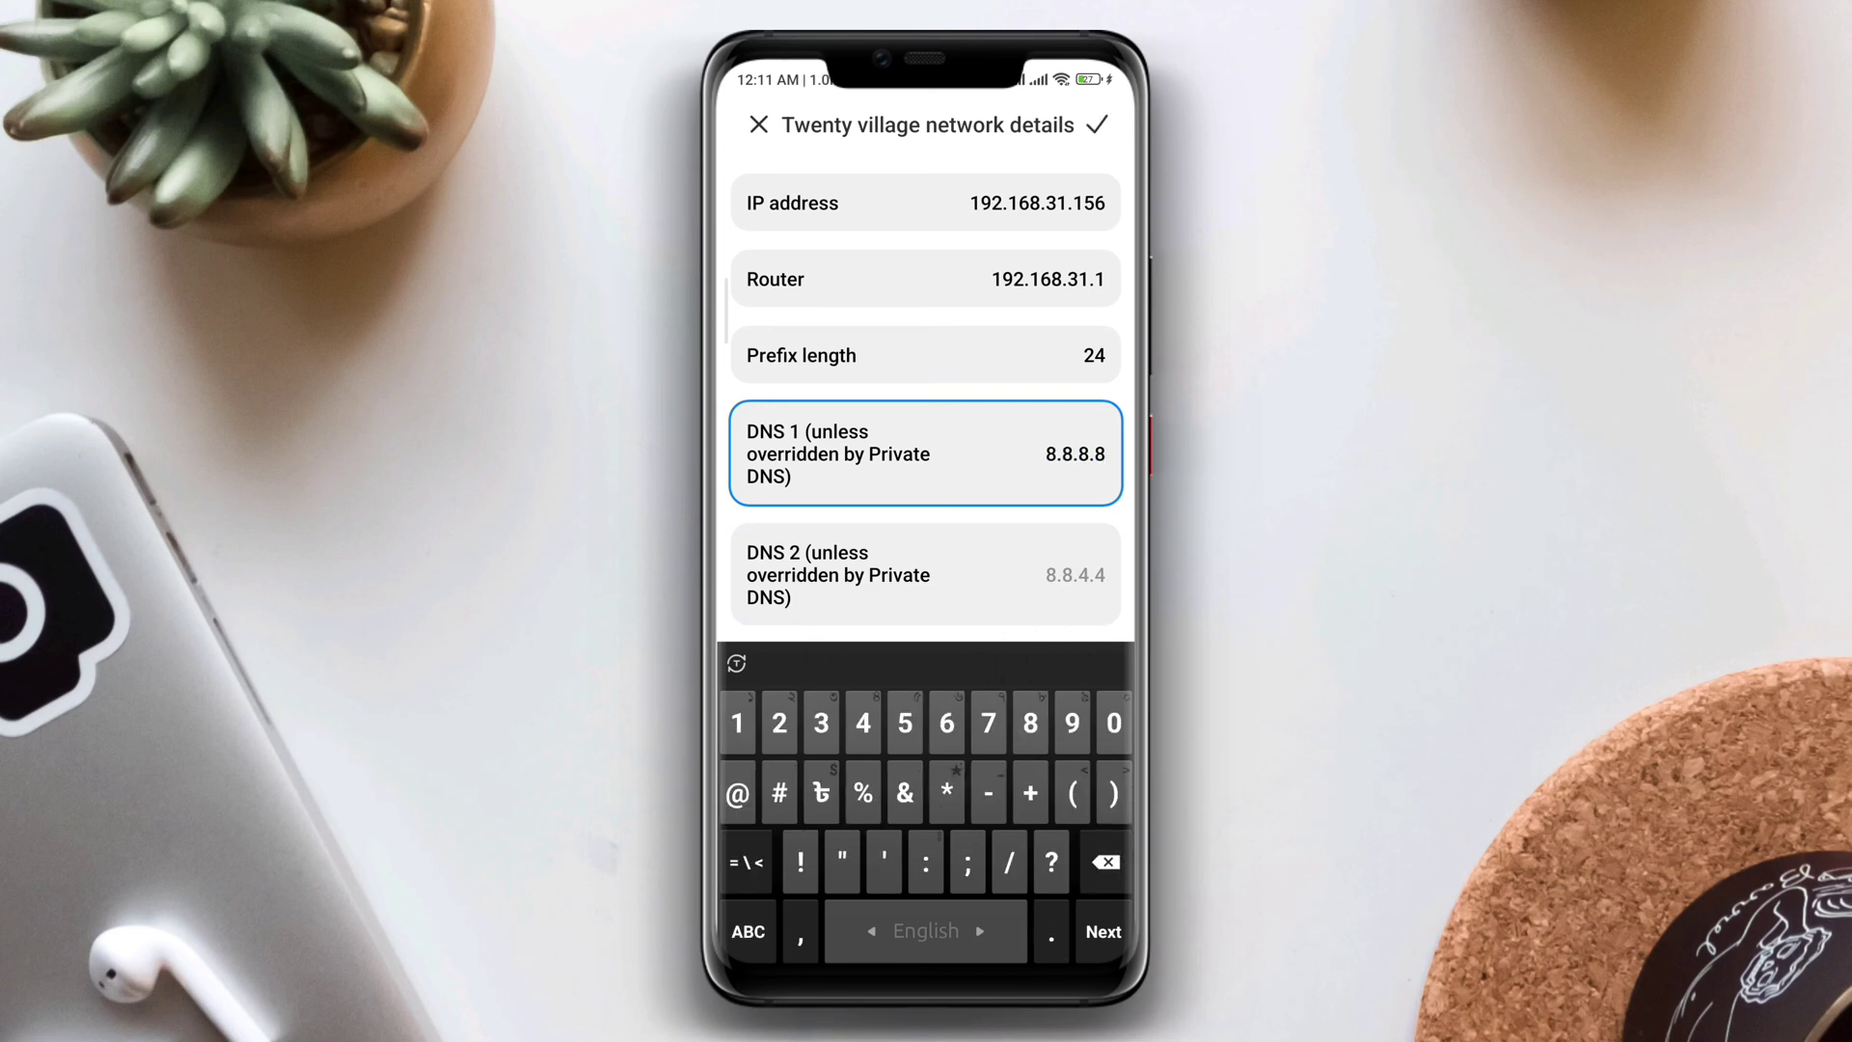
click(925, 575)
text(8.8.0.0)
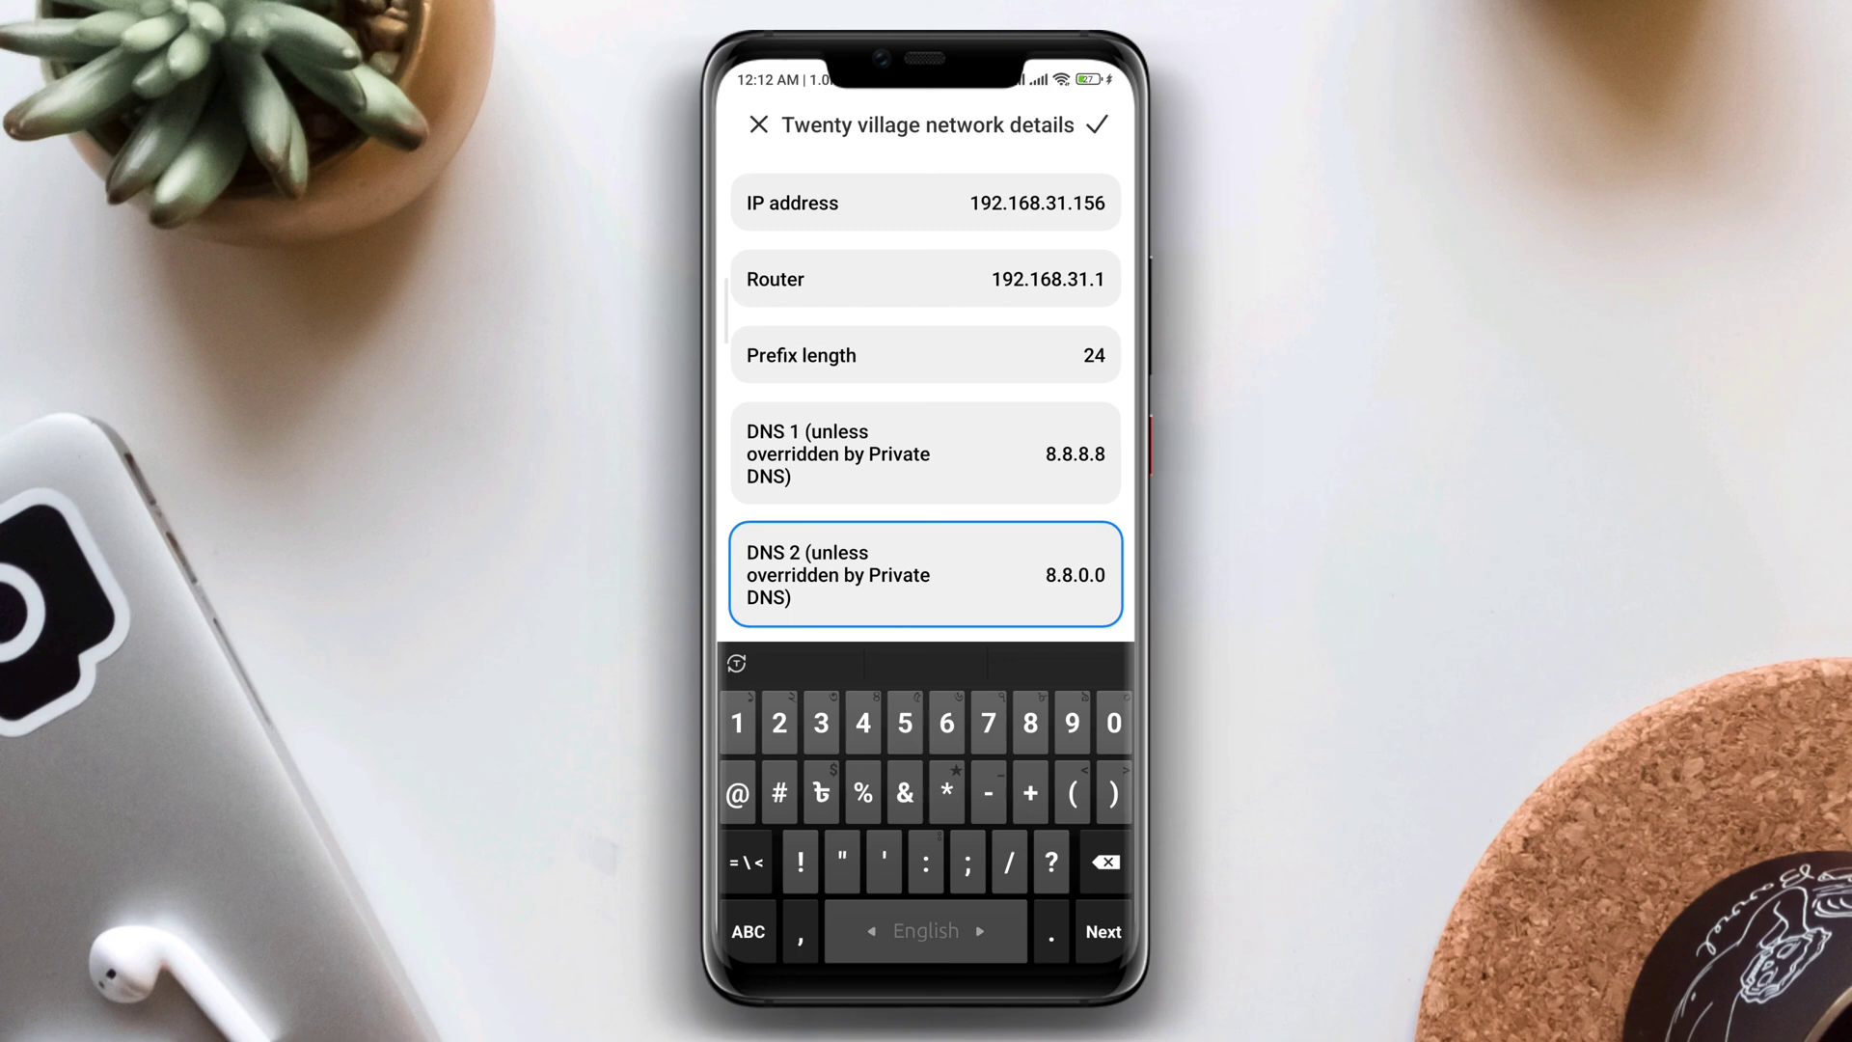
key(POWER)
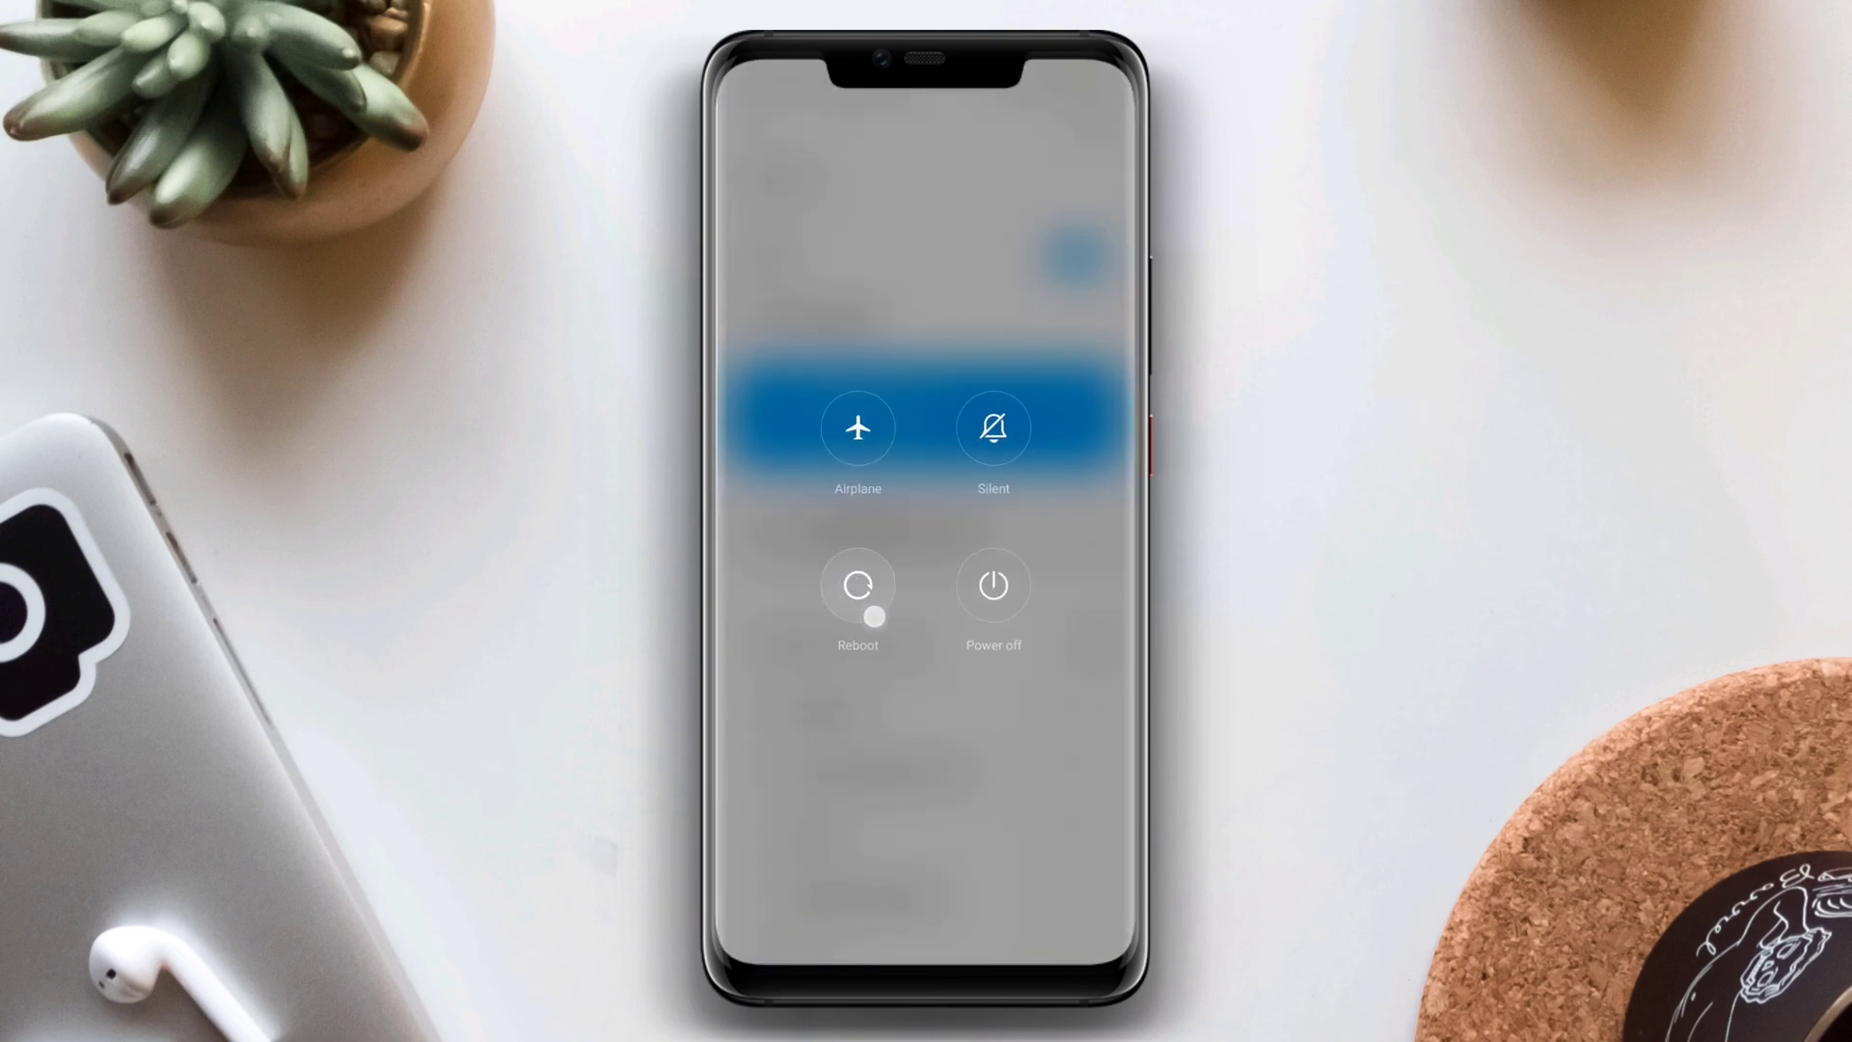